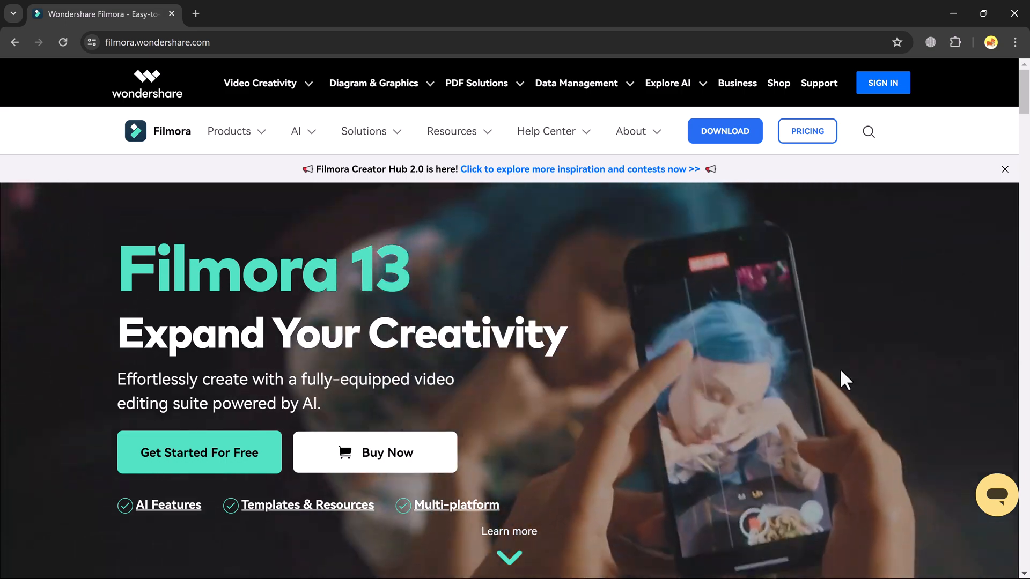
Choose the 16:9 (Widescreen) aspect ratio in the launcher for the new project
scroll("down", 3)
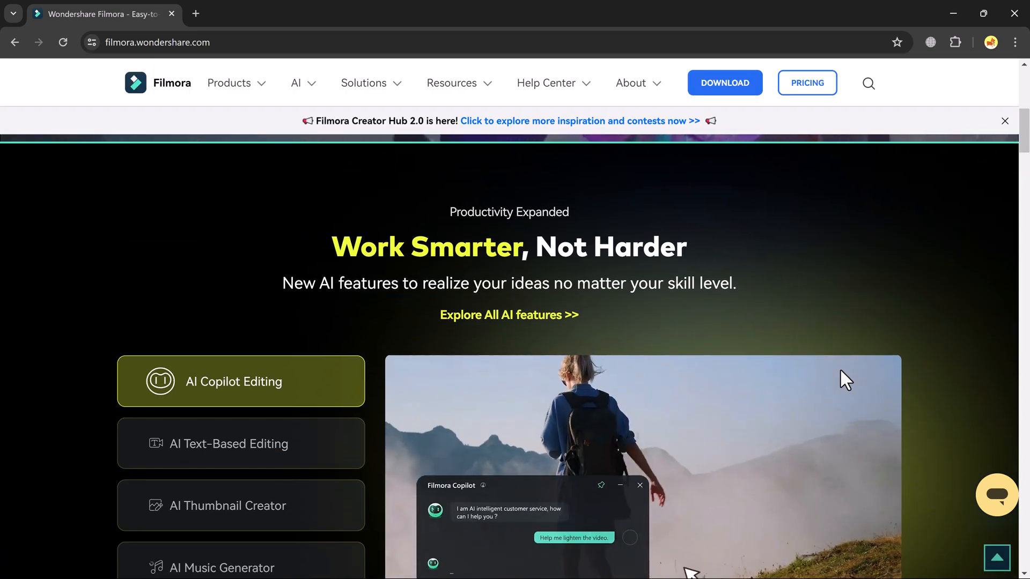
scroll("down", 3)
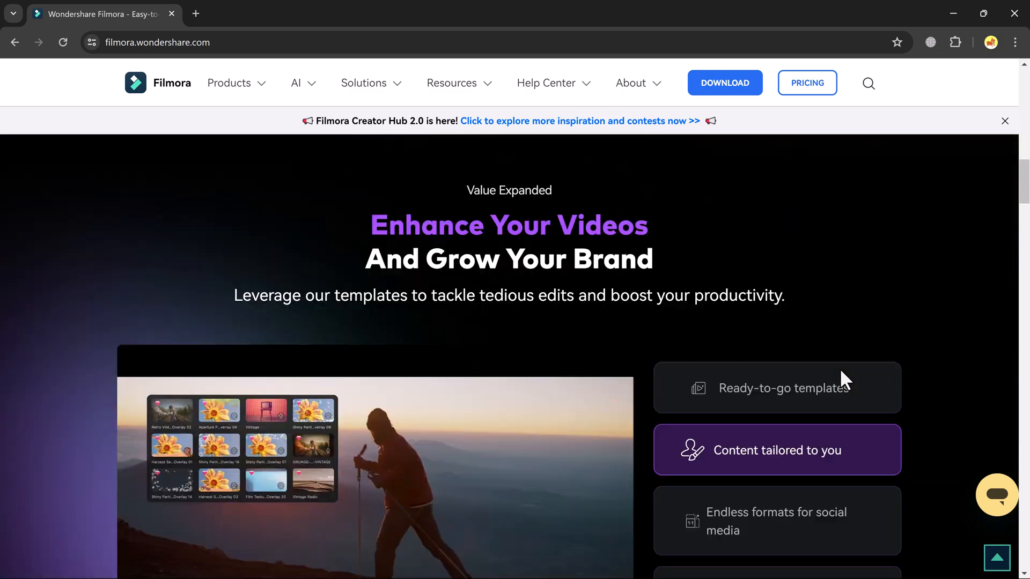
scroll("down", 3)
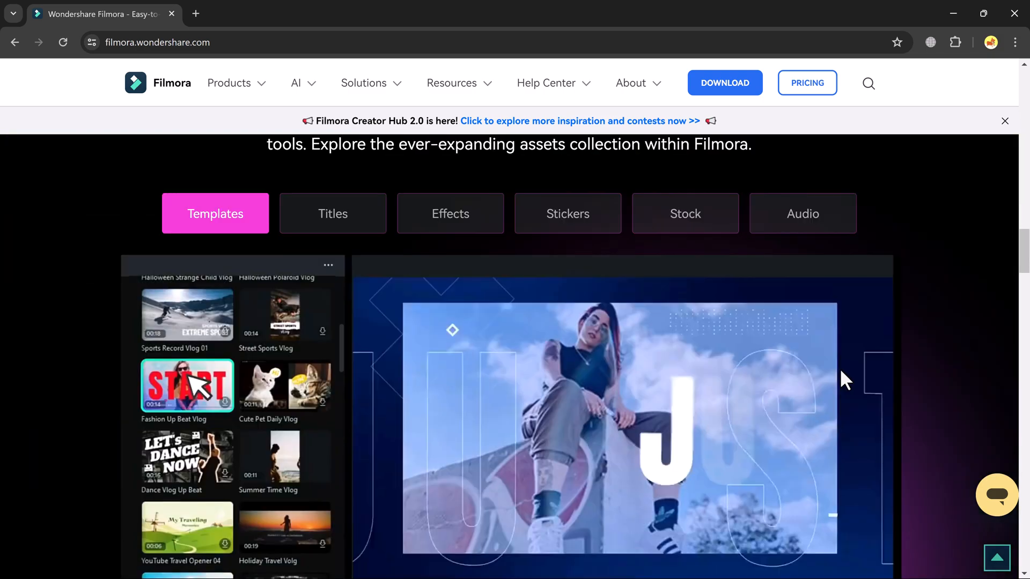
scroll("down", 3)
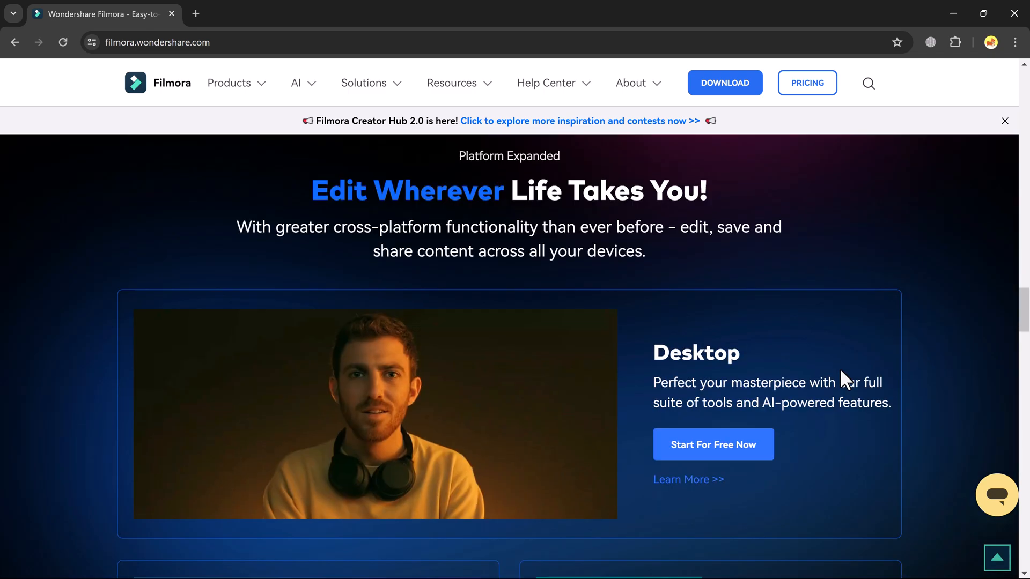
scroll("down", 3)
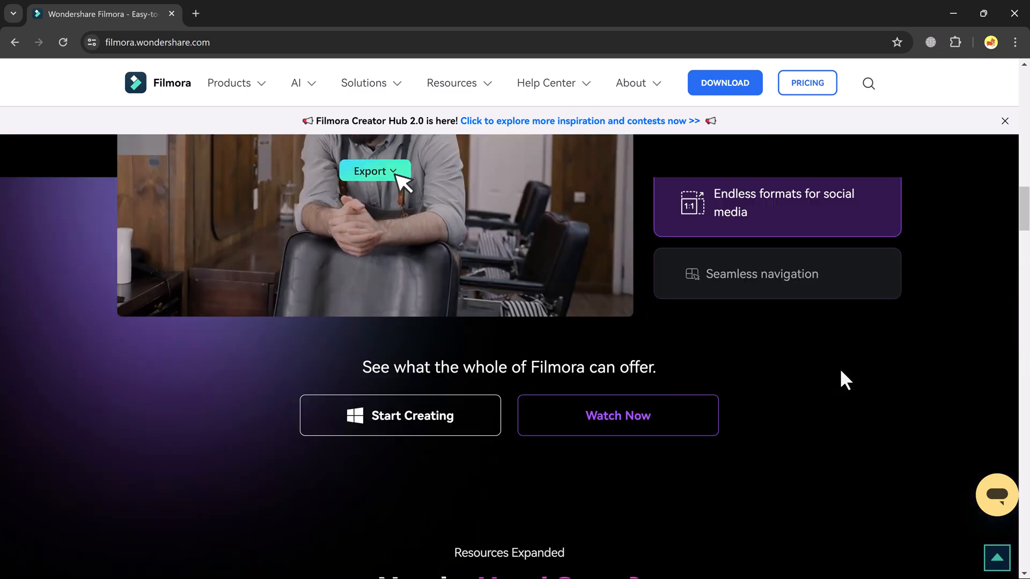
scroll("up", 3)
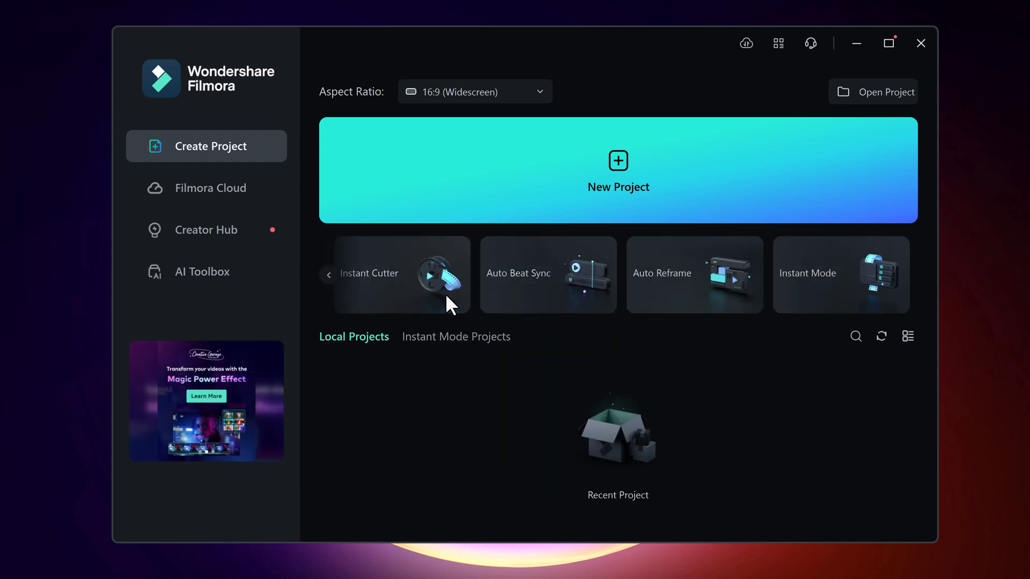
left_click(474, 91)
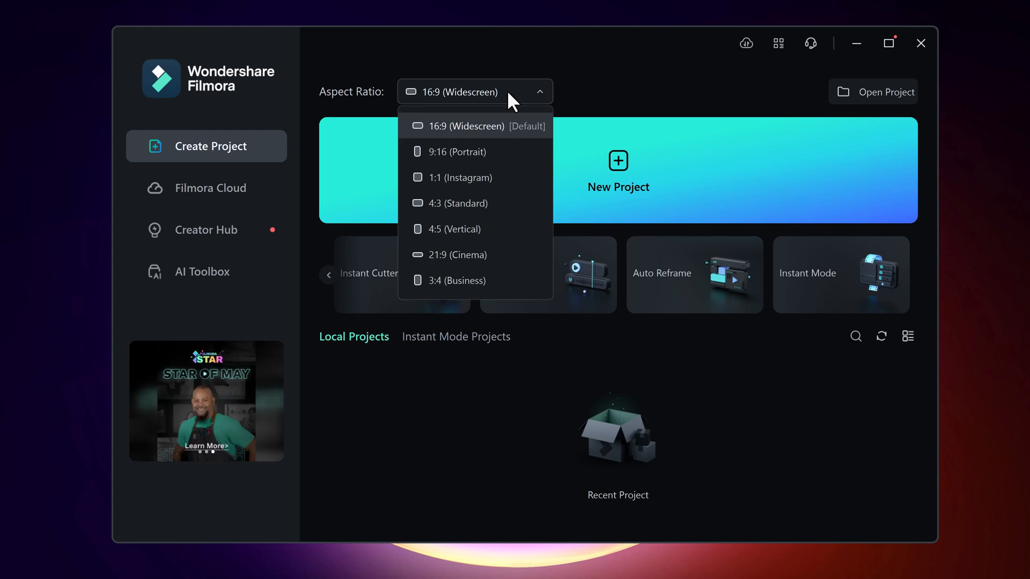
left_click(616, 173)
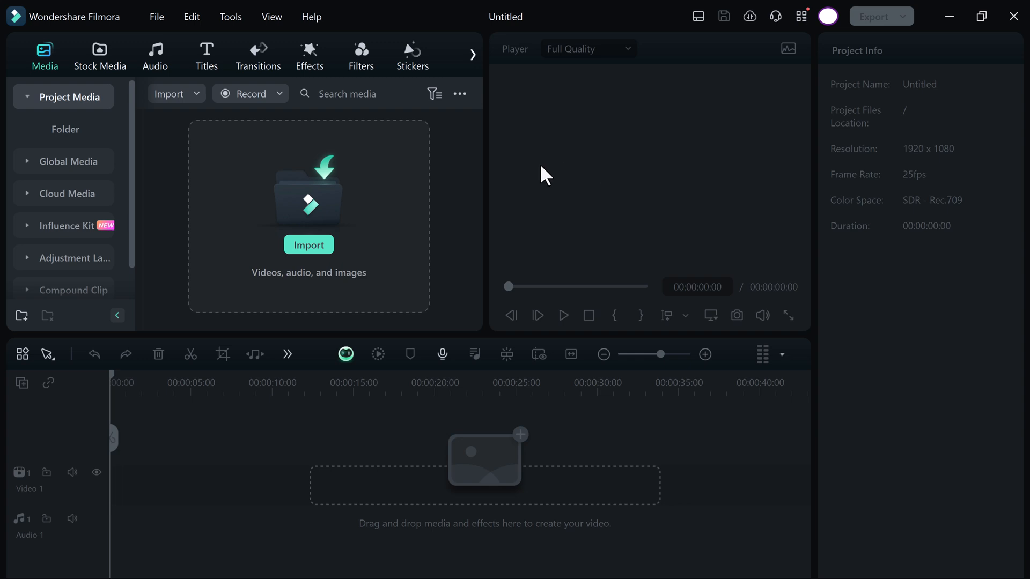
Import the 'Filmora Background Remover' clip, place it on Video 1 and preview its opening seconds
left_click(308, 245)
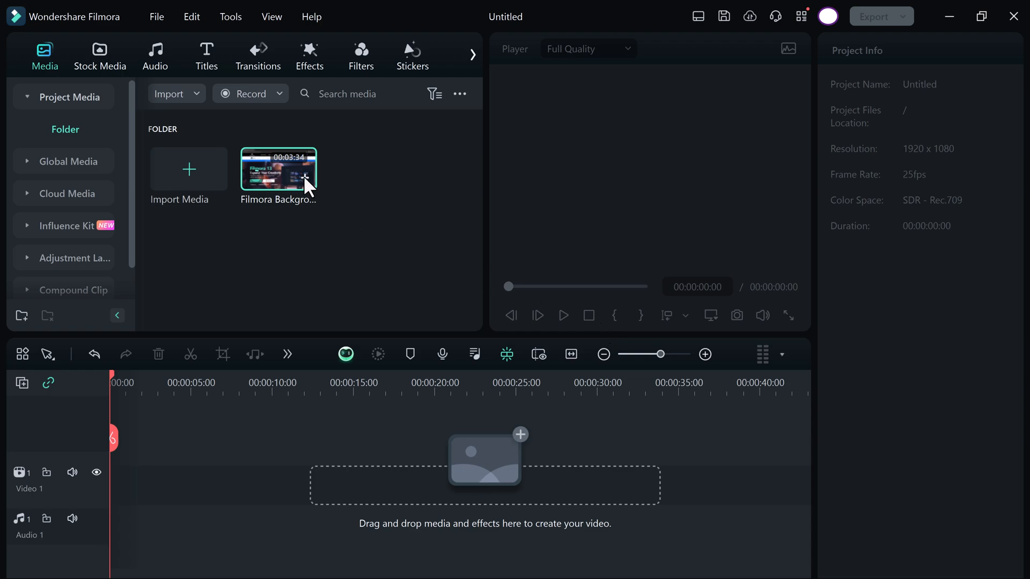
double_click(277, 170)
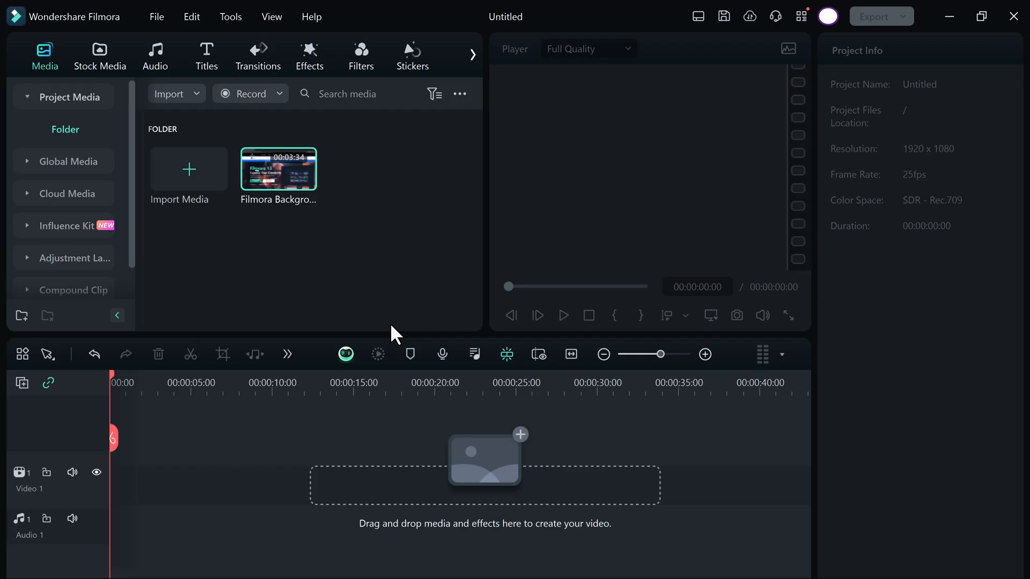
left_click_drag(278, 168, 452, 470)
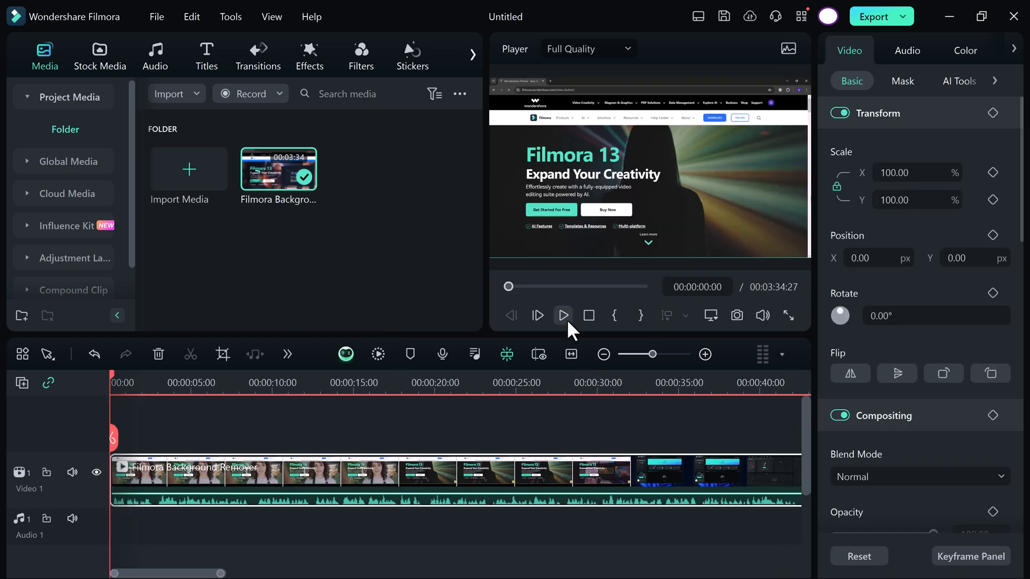
mouse_move(562, 315)
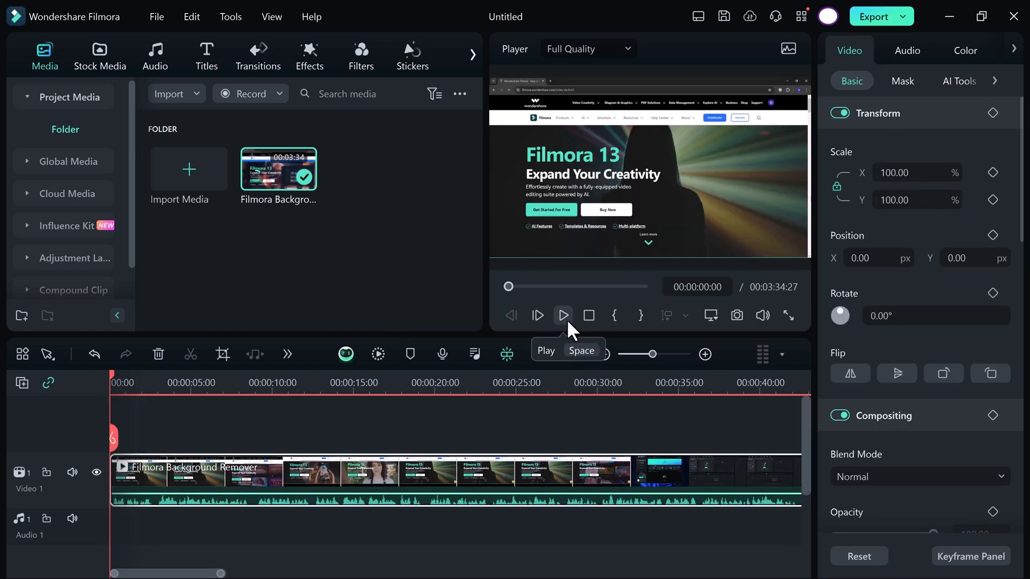
left_click(561, 315)
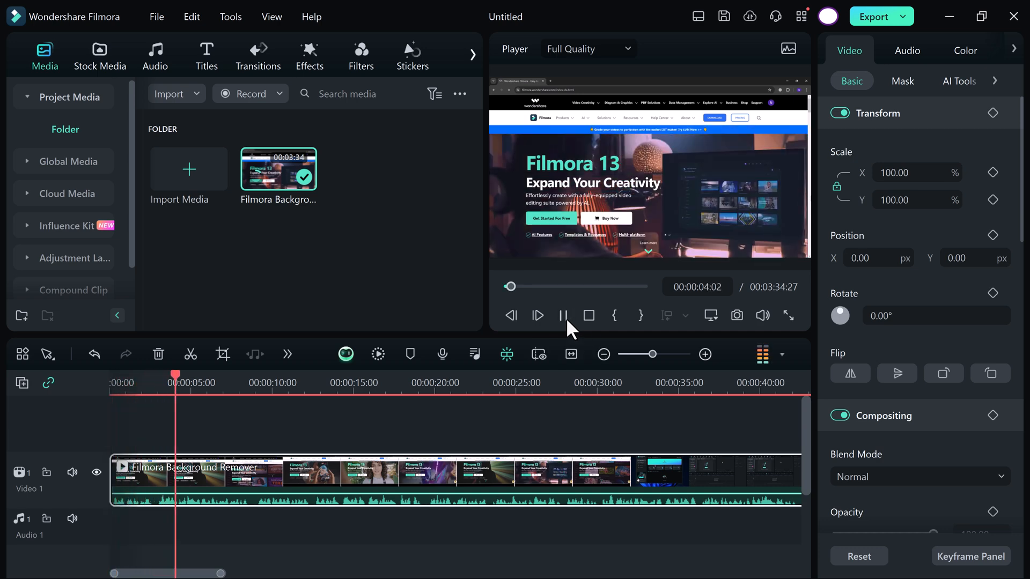
left_click(562, 315)
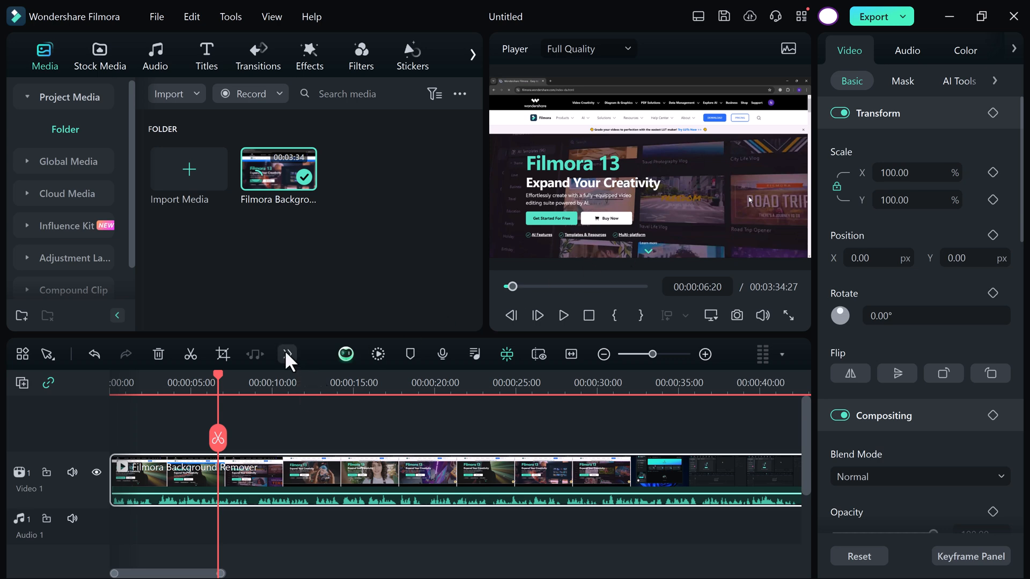
Open Speech-to-Text from the timeline tools and keep English (US) as the audio language
left_click(288, 354)
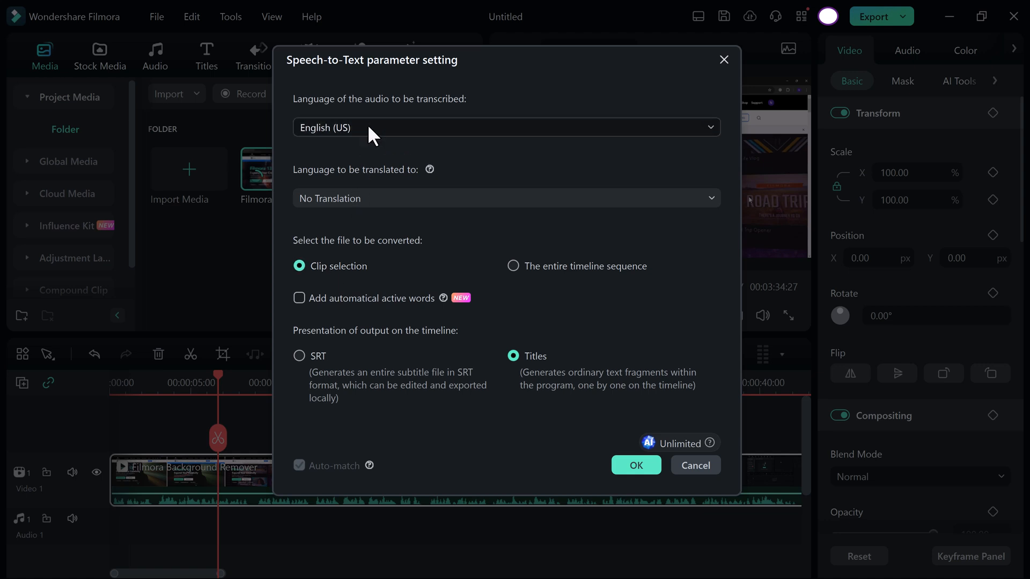
left_click(506, 127)
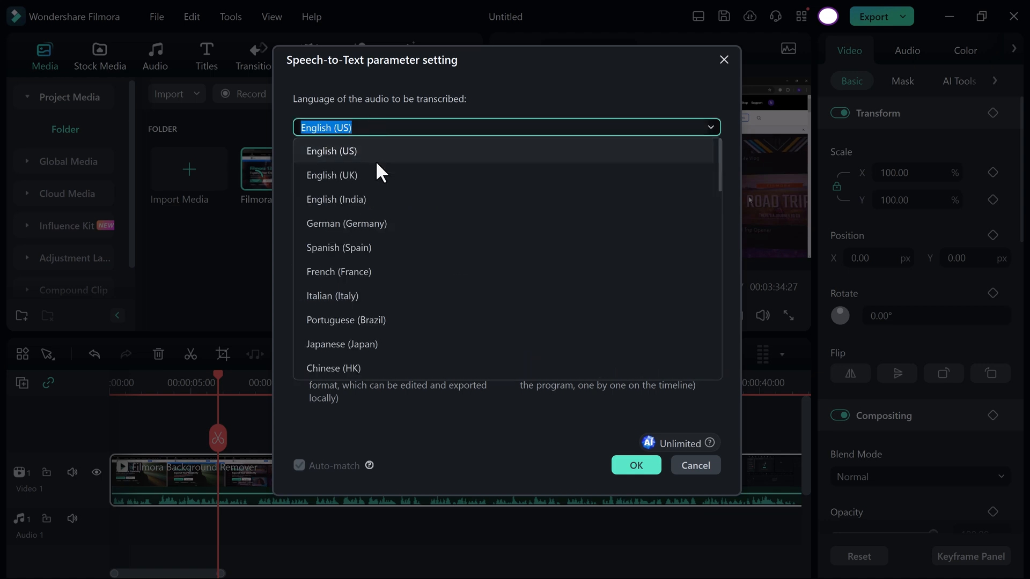
scroll("down", 3)
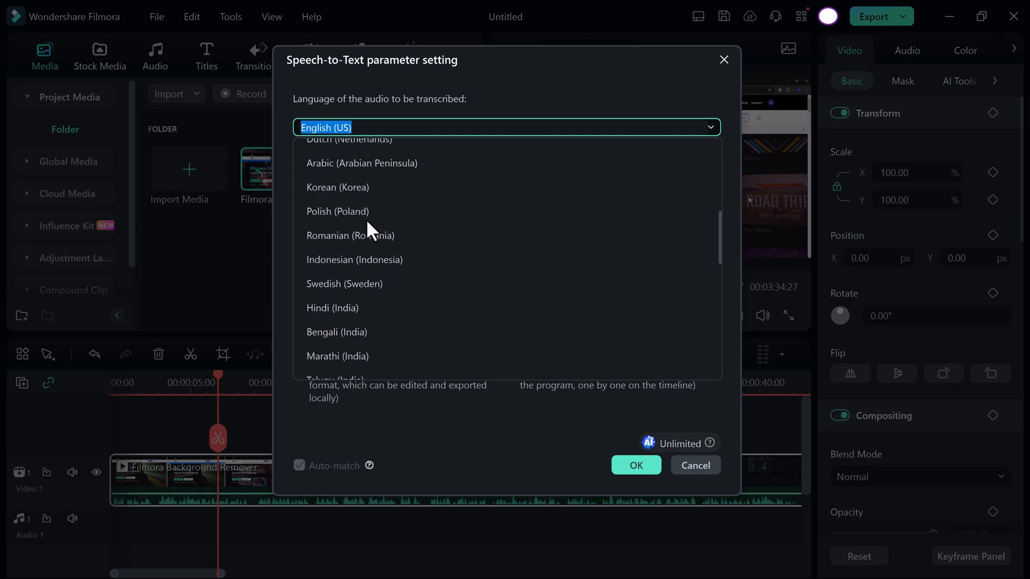
scroll("down", 3)
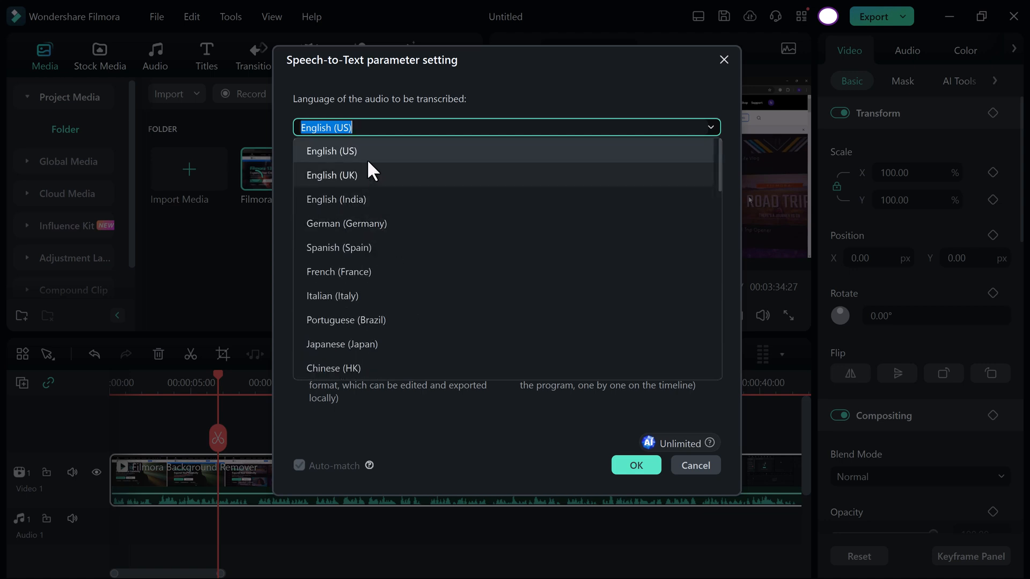
left_click(331, 151)
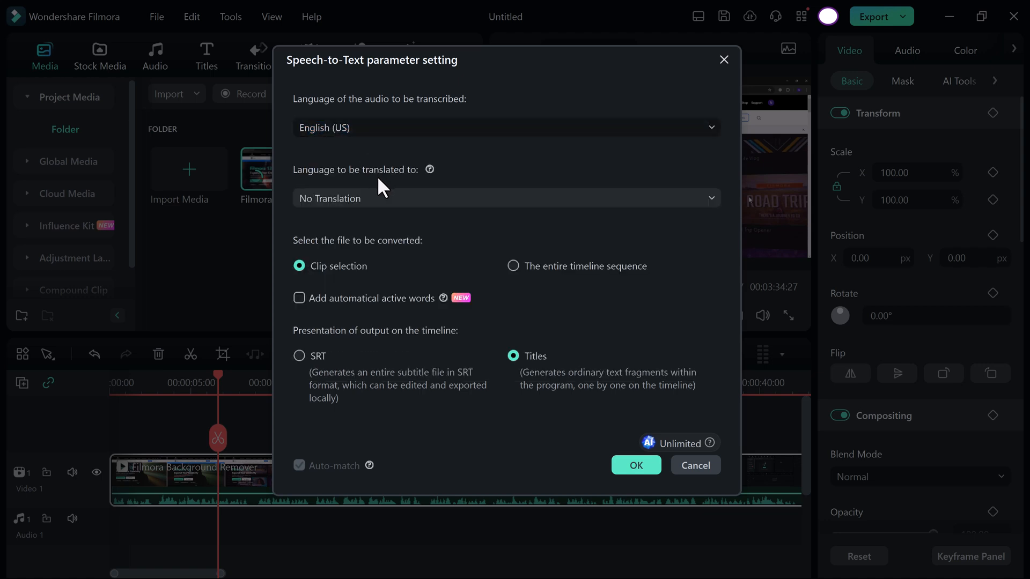
left_click(504, 198)
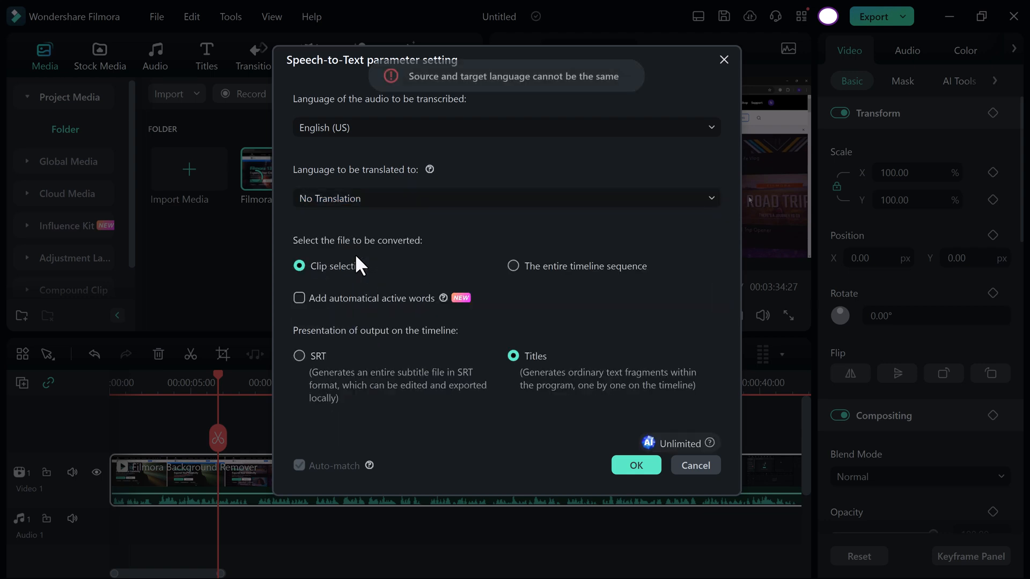
mouse_move(388, 220)
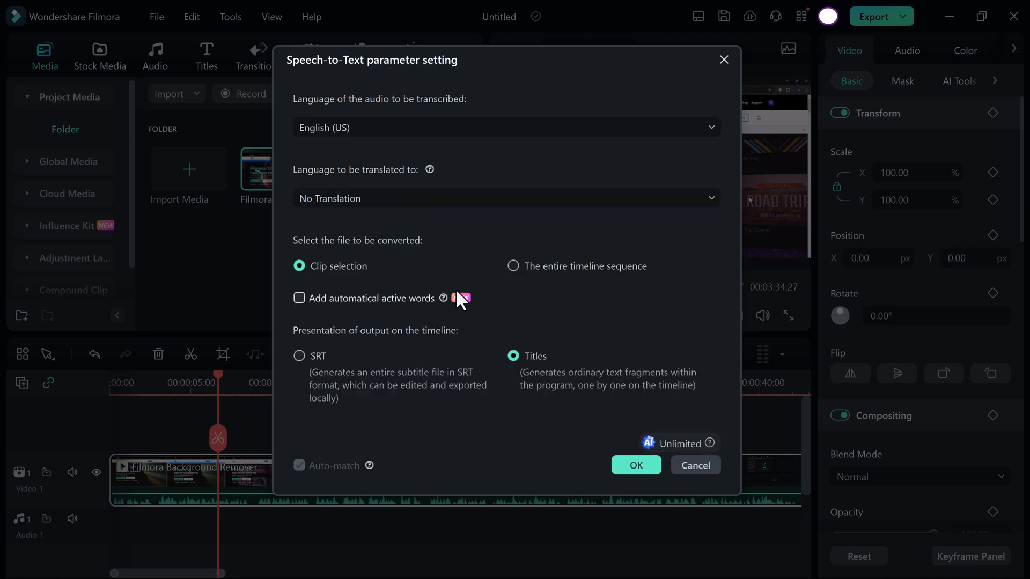
Convert only the selected clip with automatic active words added, output as Titles, and start
left_click(513, 267)
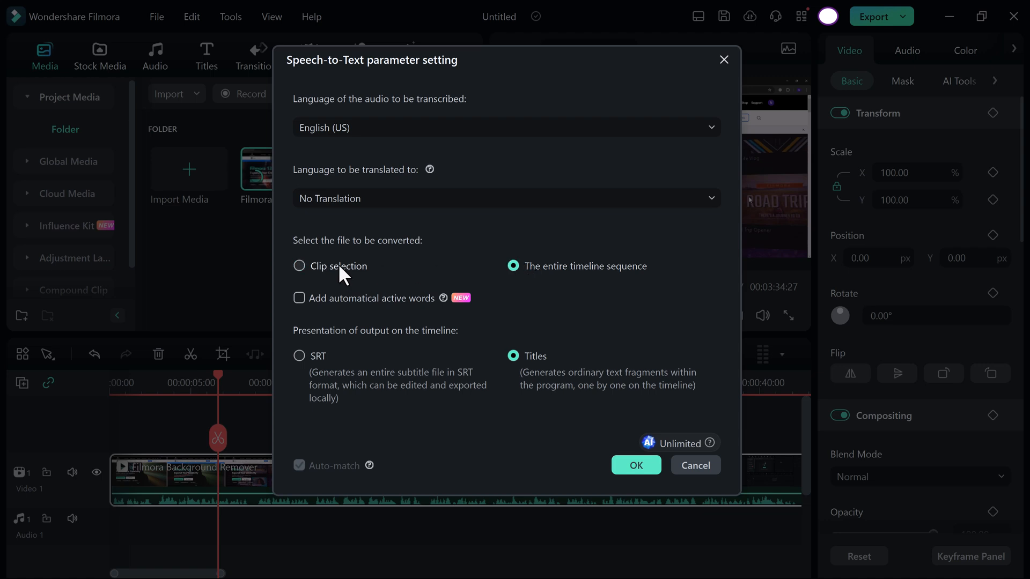
left_click(300, 266)
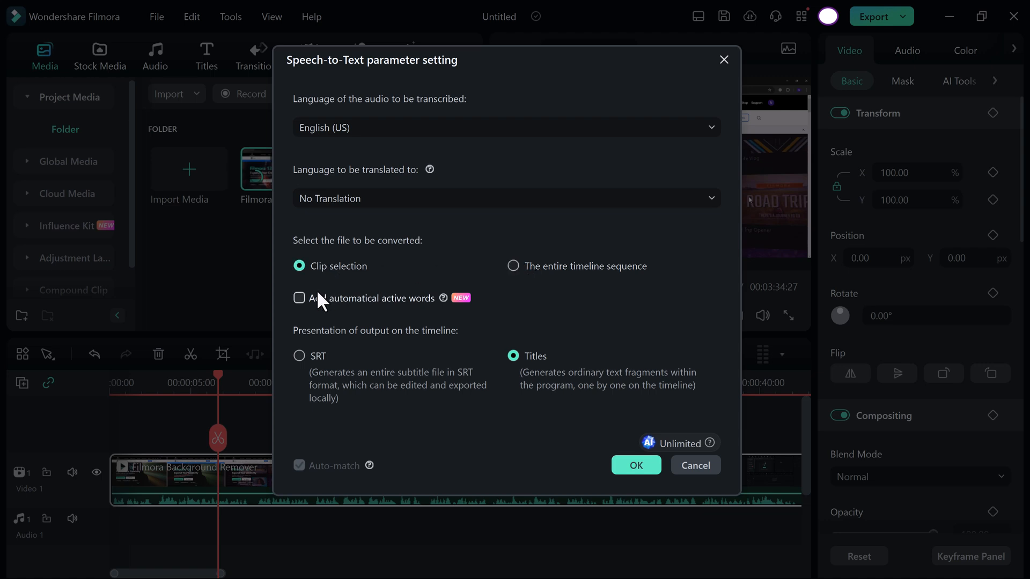
left_click(299, 297)
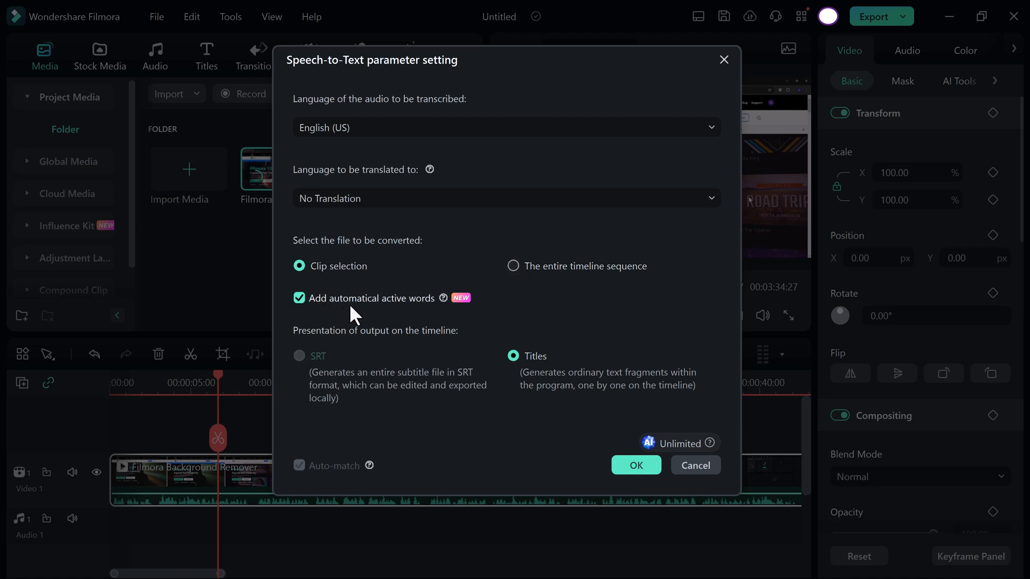
mouse_move(404, 322)
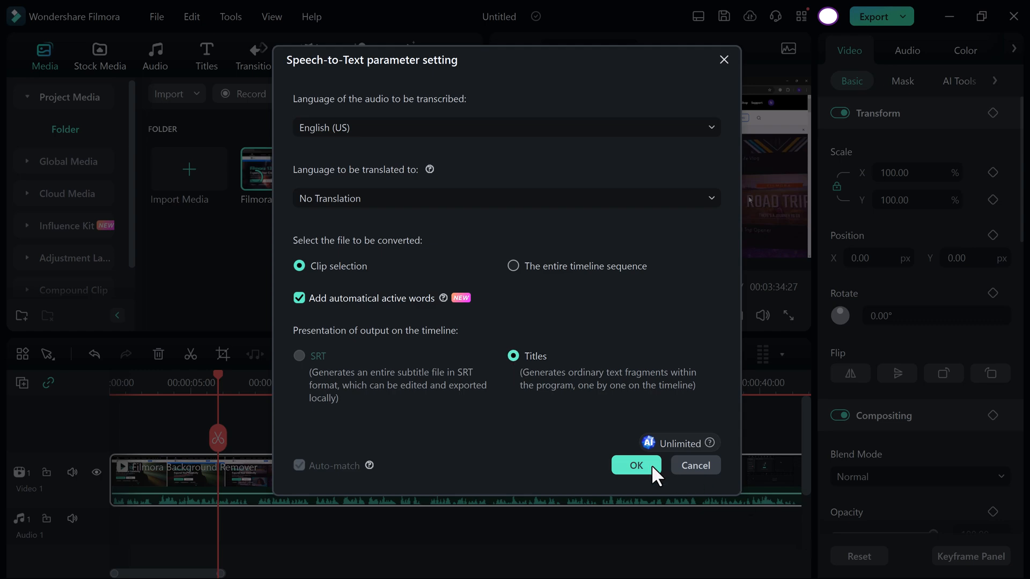
left_click(635, 465)
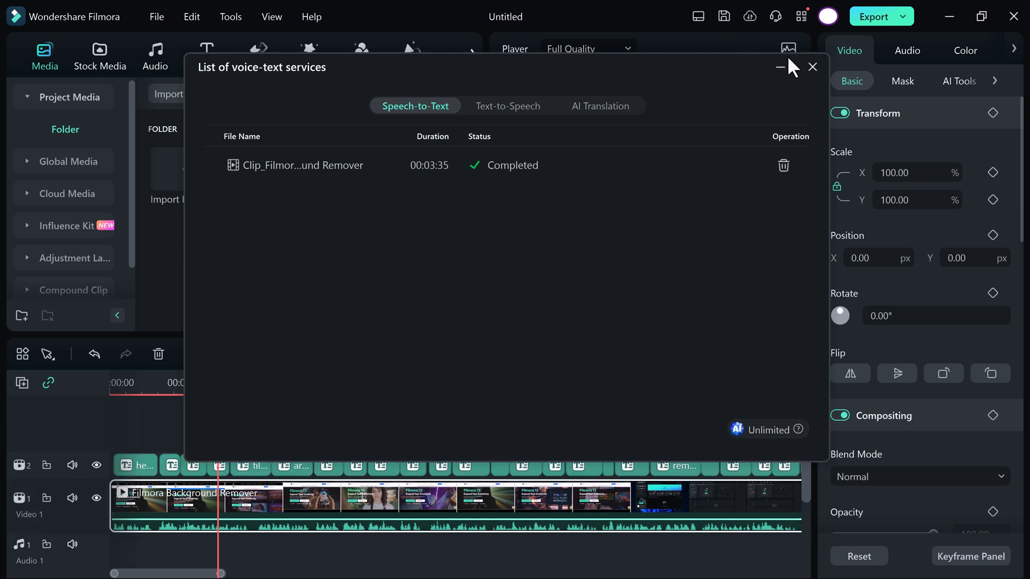
Close the List of voice-text services window once transcription completes
left_click(812, 67)
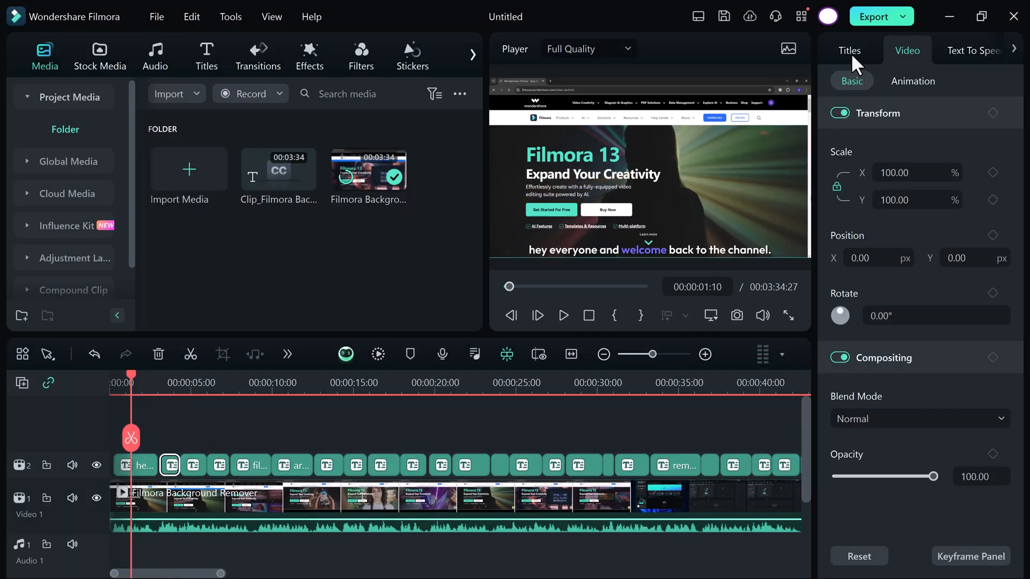
In Titles > Basic, complete the caption as 'TechGuy' and pick a new text colour
left_click(847, 50)
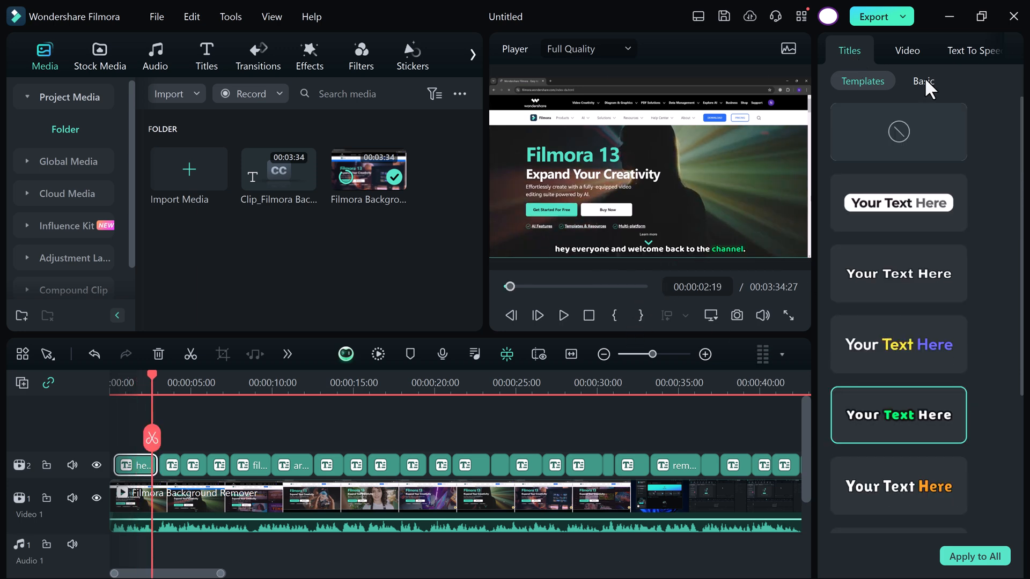
left_click(923, 81)
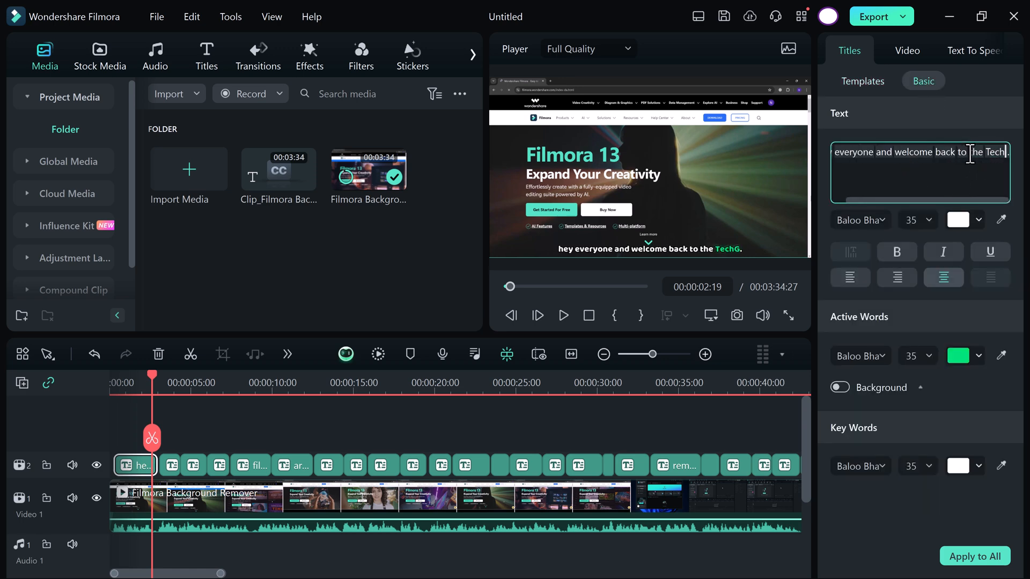
type("uy")
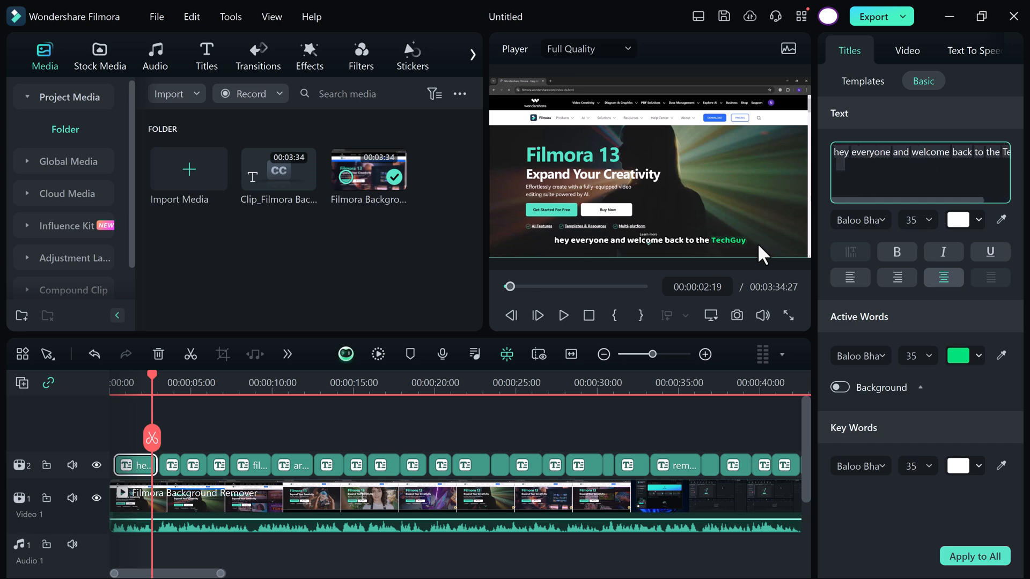
left_click(959, 220)
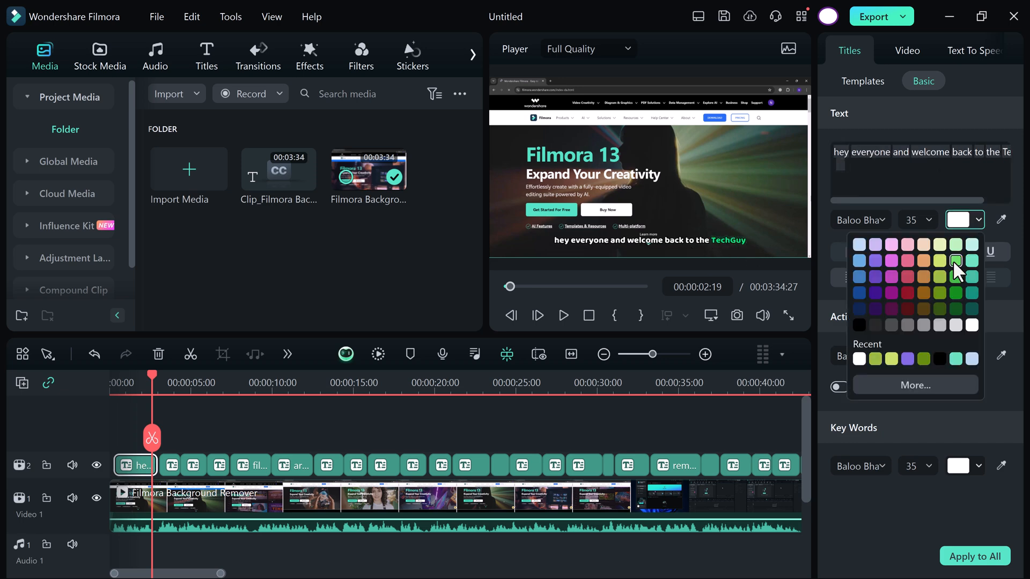
left_click(956, 260)
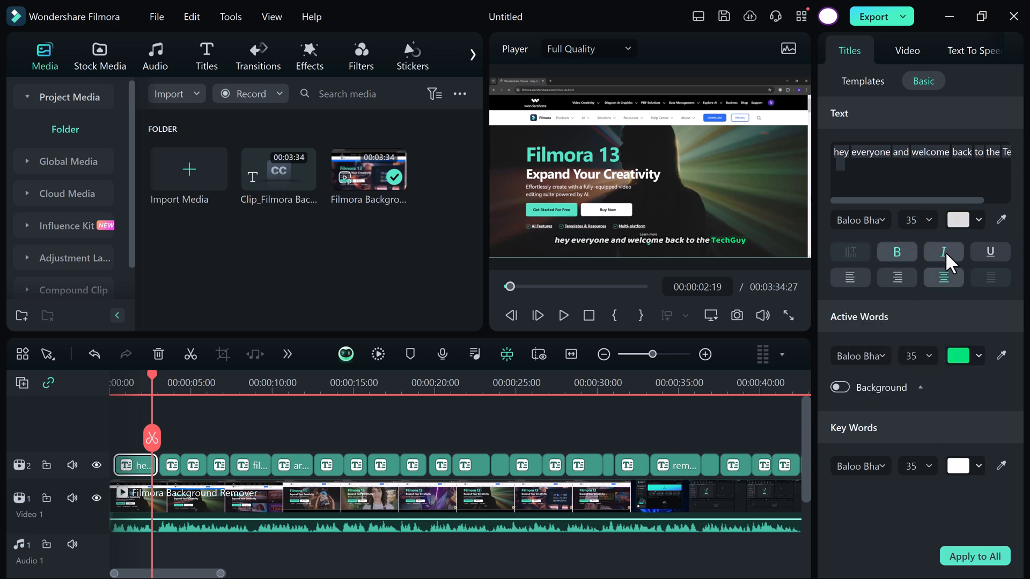
Turn on Active Words Background, make it green and set Radius to 20
left_click(839, 388)
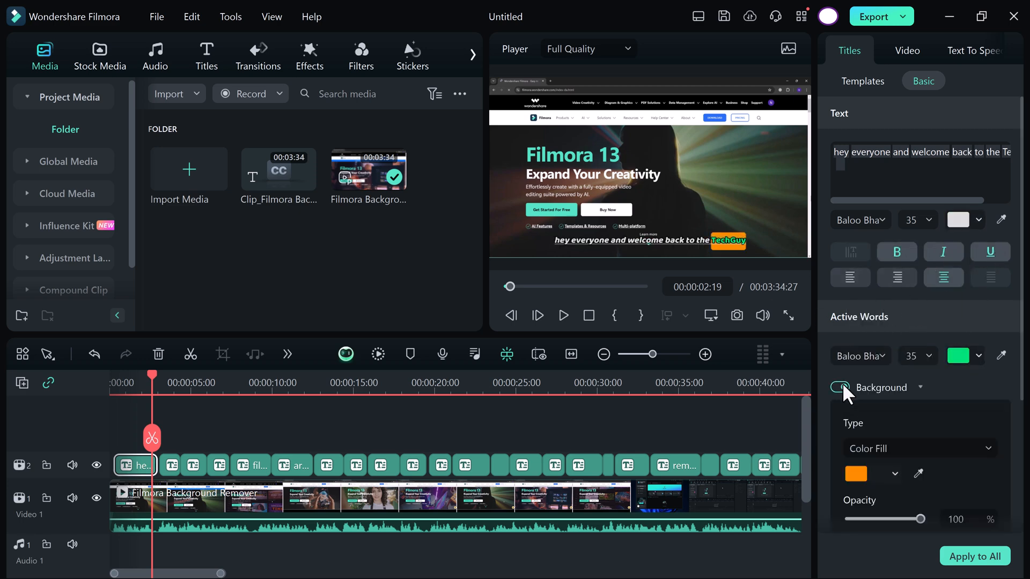
left_click(856, 473)
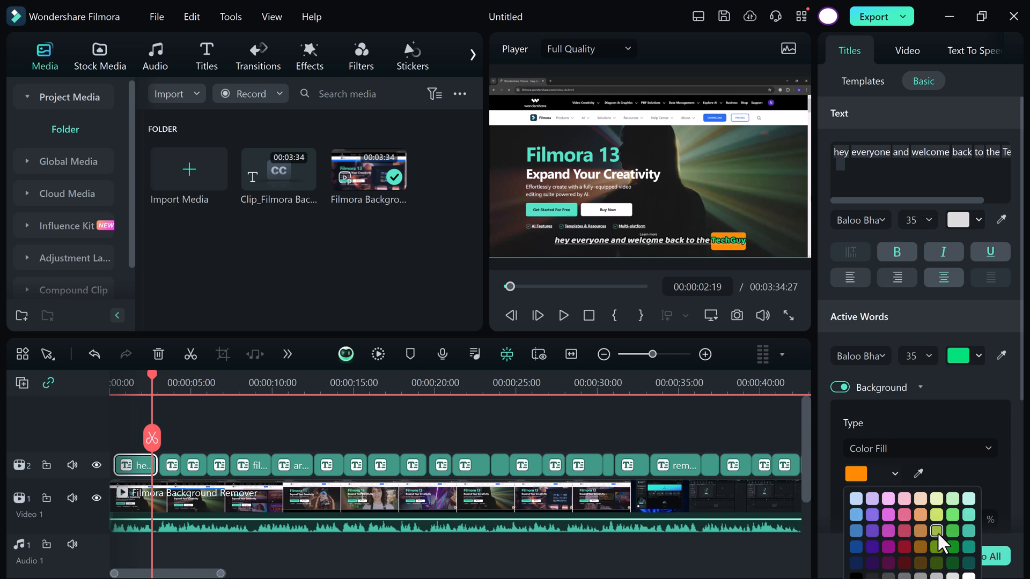
left_click(935, 531)
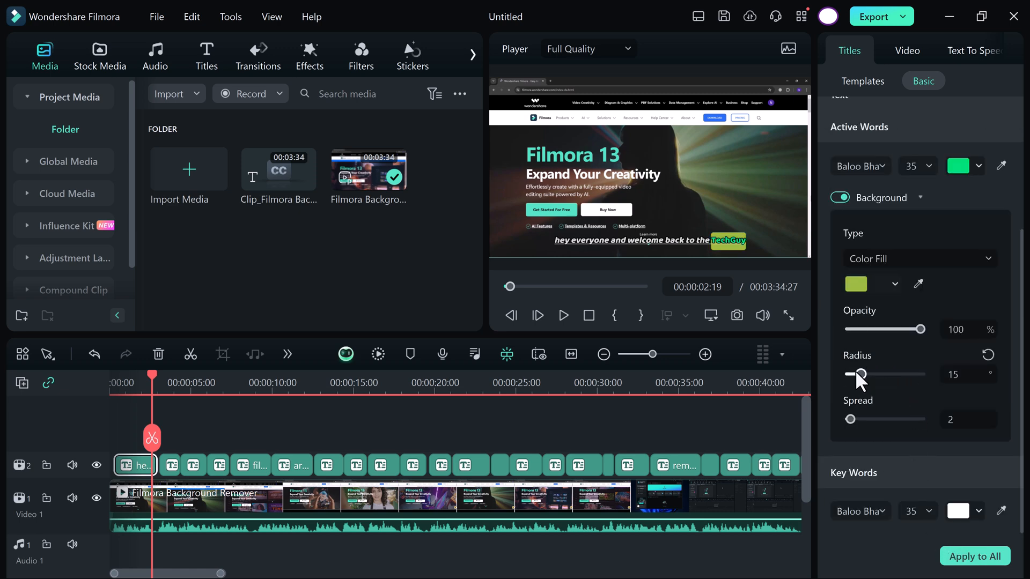
left_click_drag(860, 373, 850, 374)
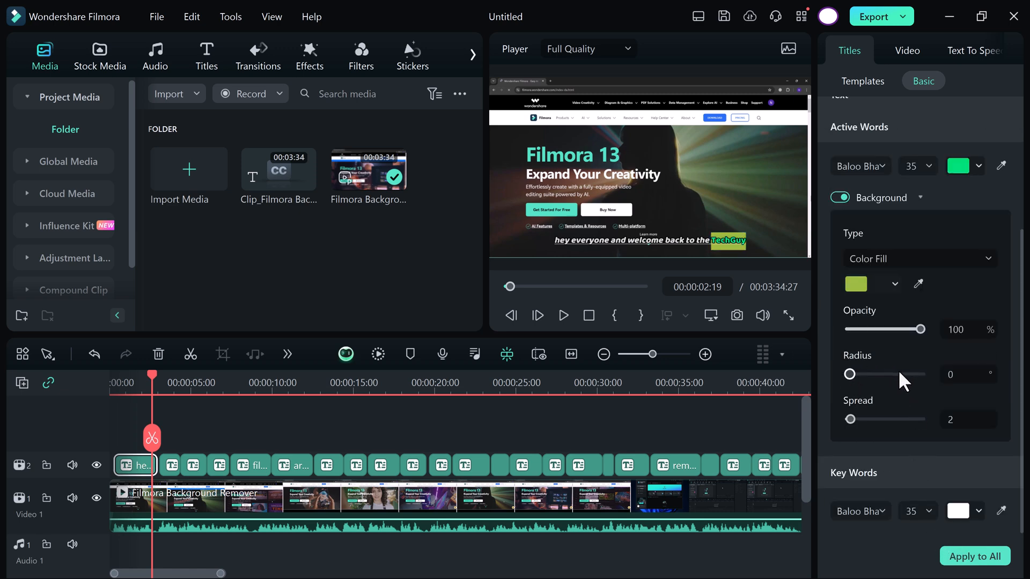
mouse_move(873, 384)
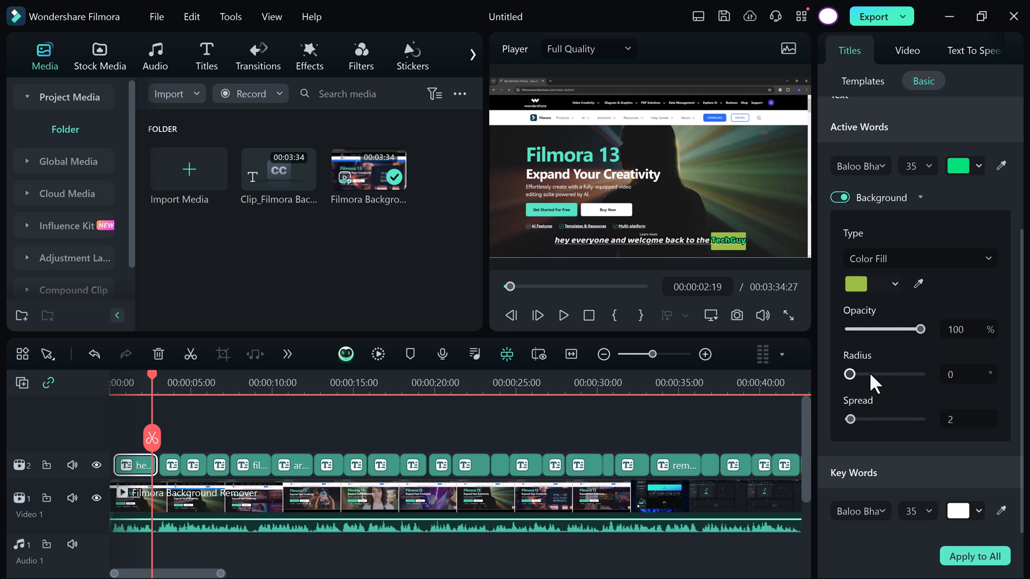
mouse_move(877, 429)
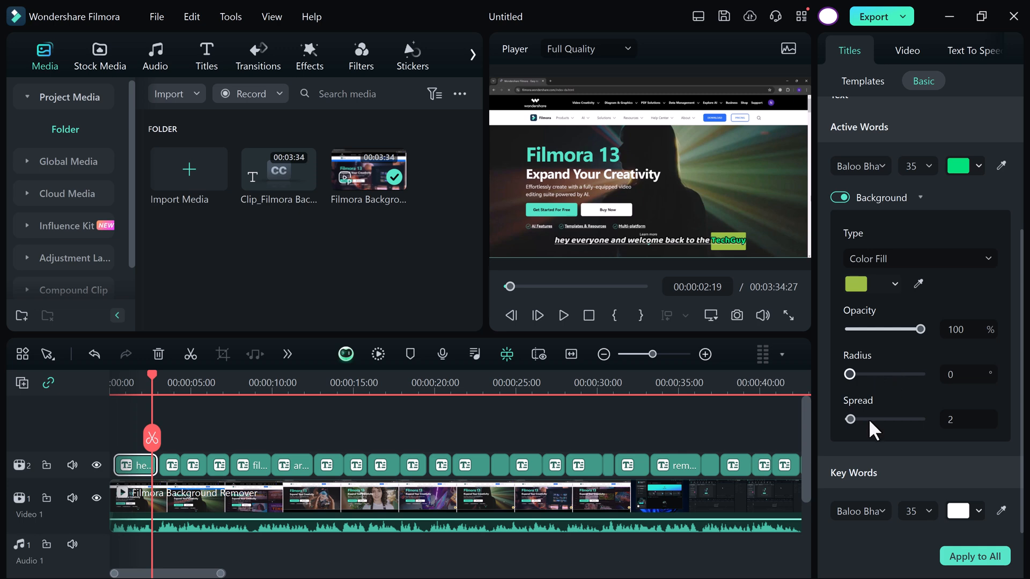
left_click_drag(850, 373, 858, 373)
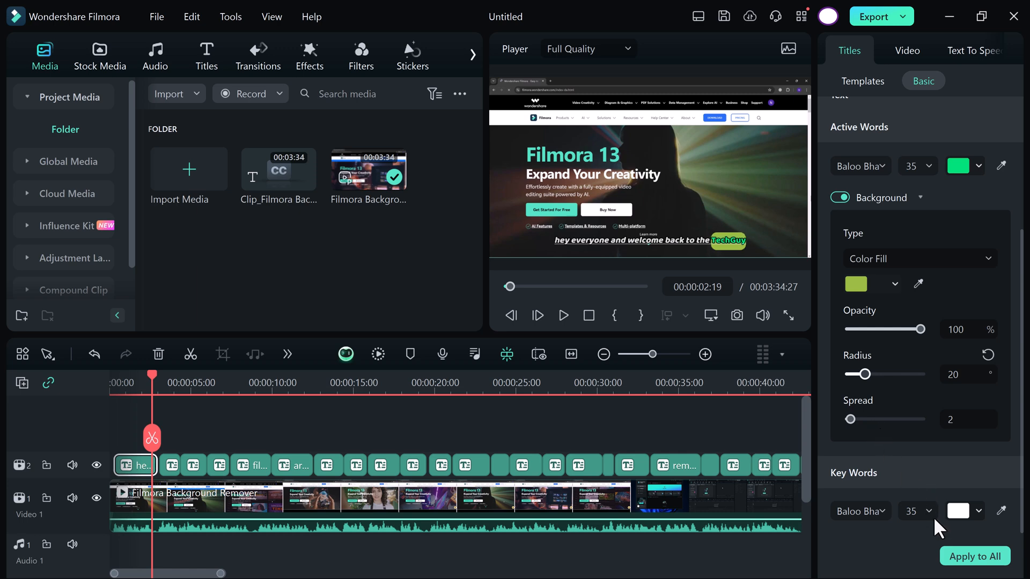
Return the playhead to the start and play back to preview the subtitles
left_click(908, 50)
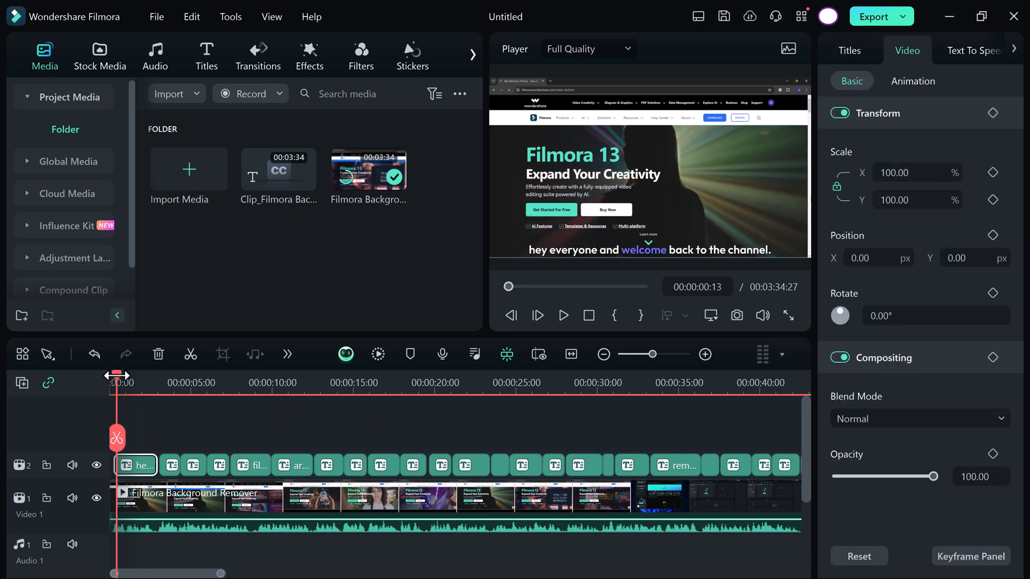
left_click(562, 316)
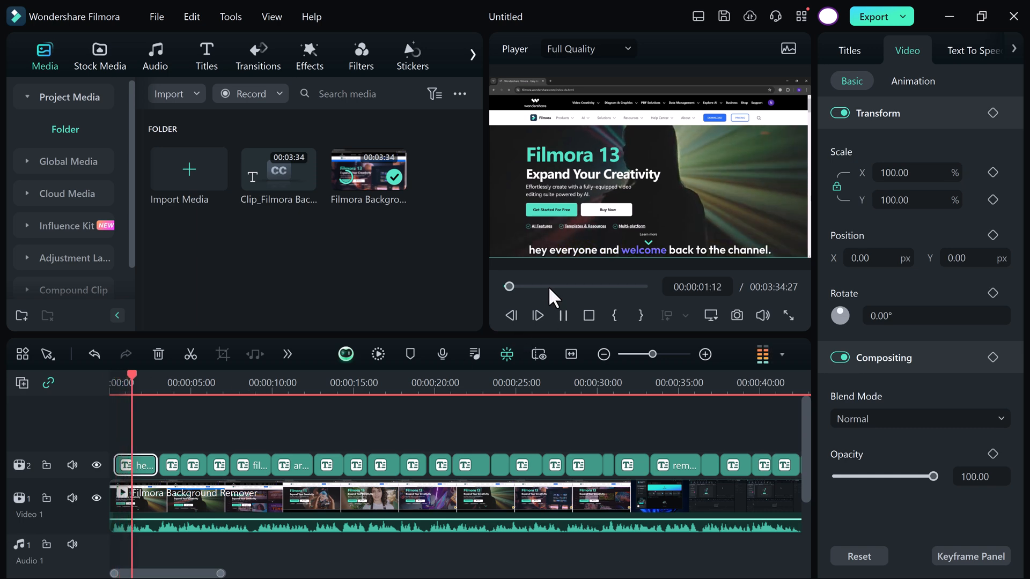